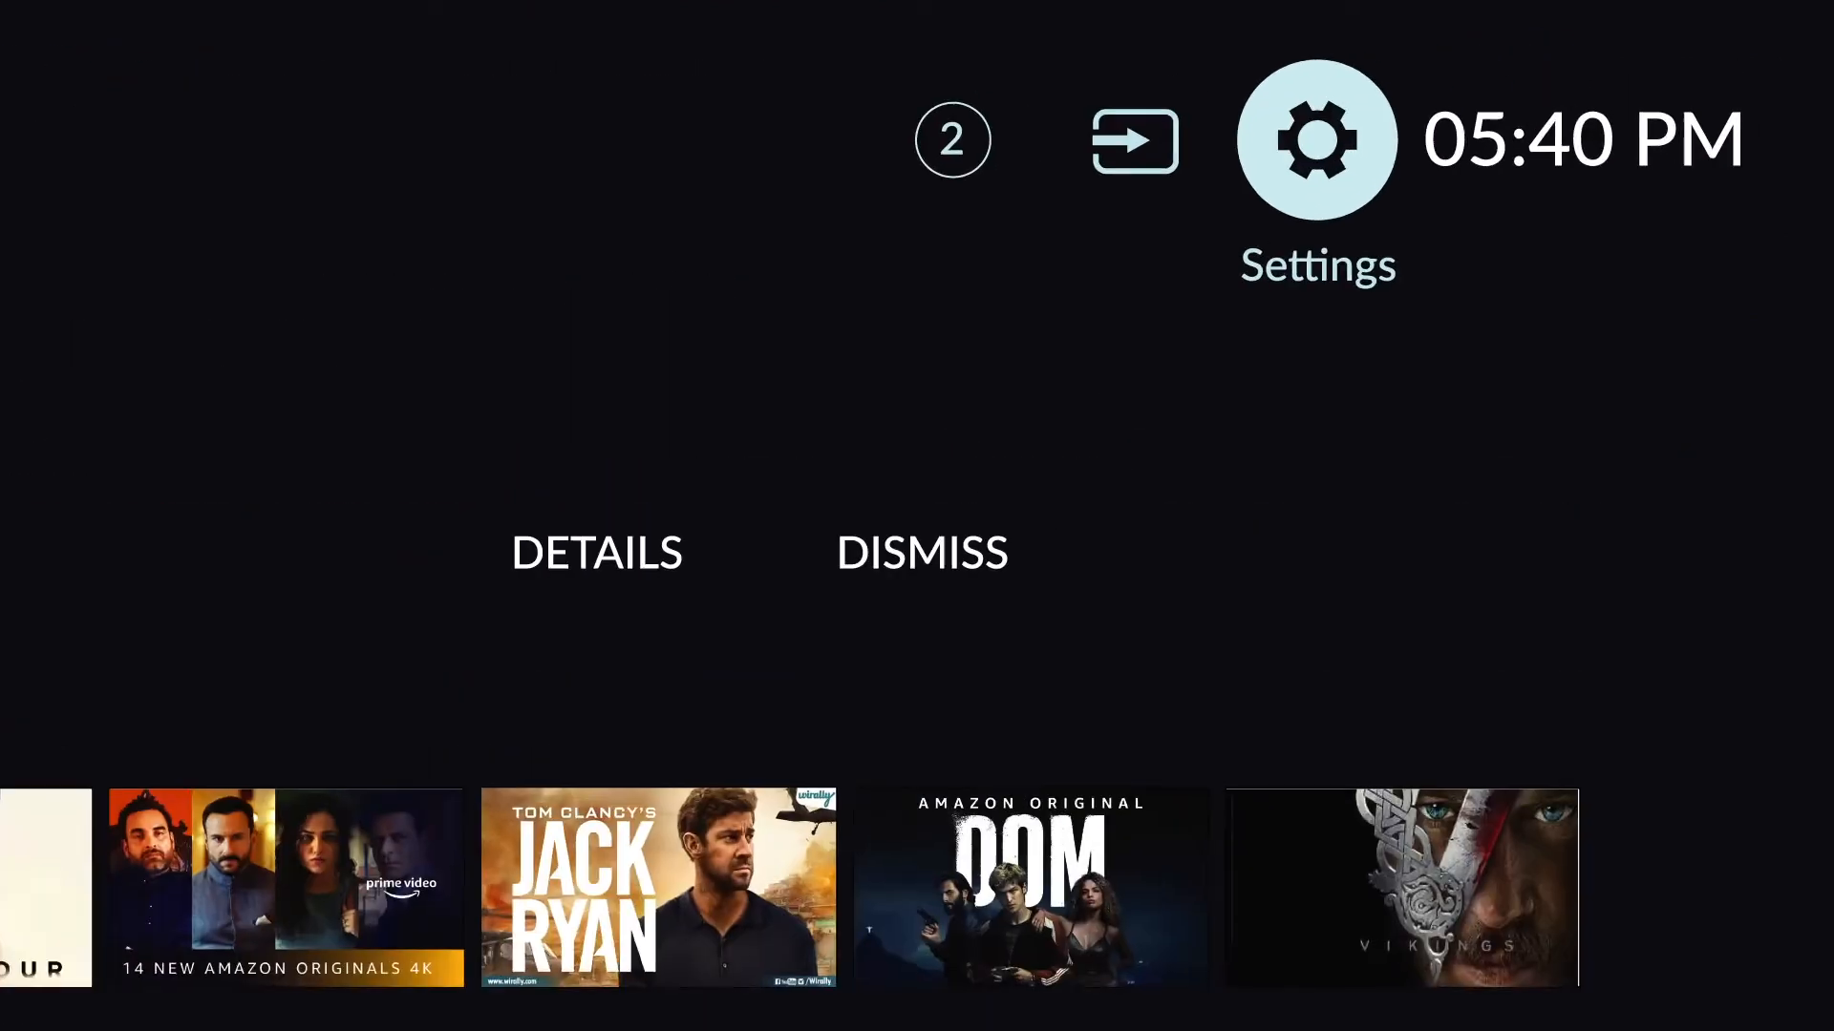
- Open the Settings panel from the gear icon on the home screen
click(1318, 141)
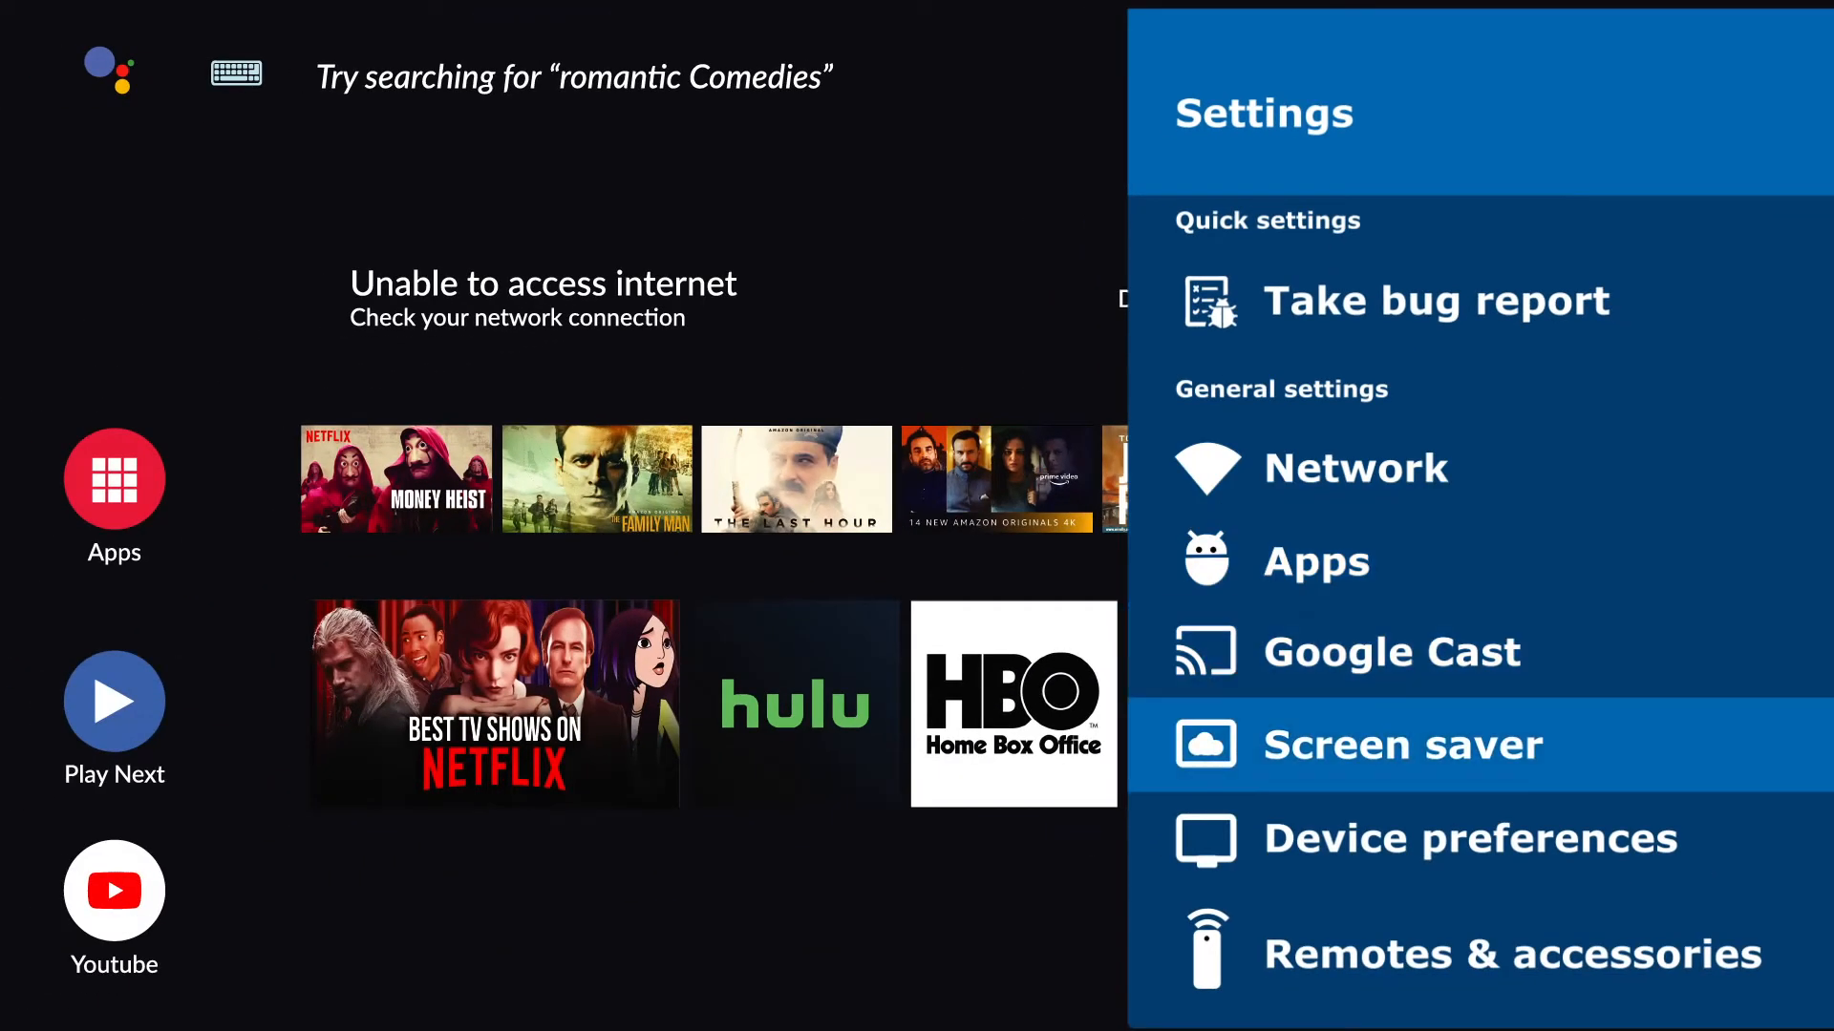
- Go through Device preferences > About > Reset to reach the Cancel/Reset confirmation
click(1469, 839)
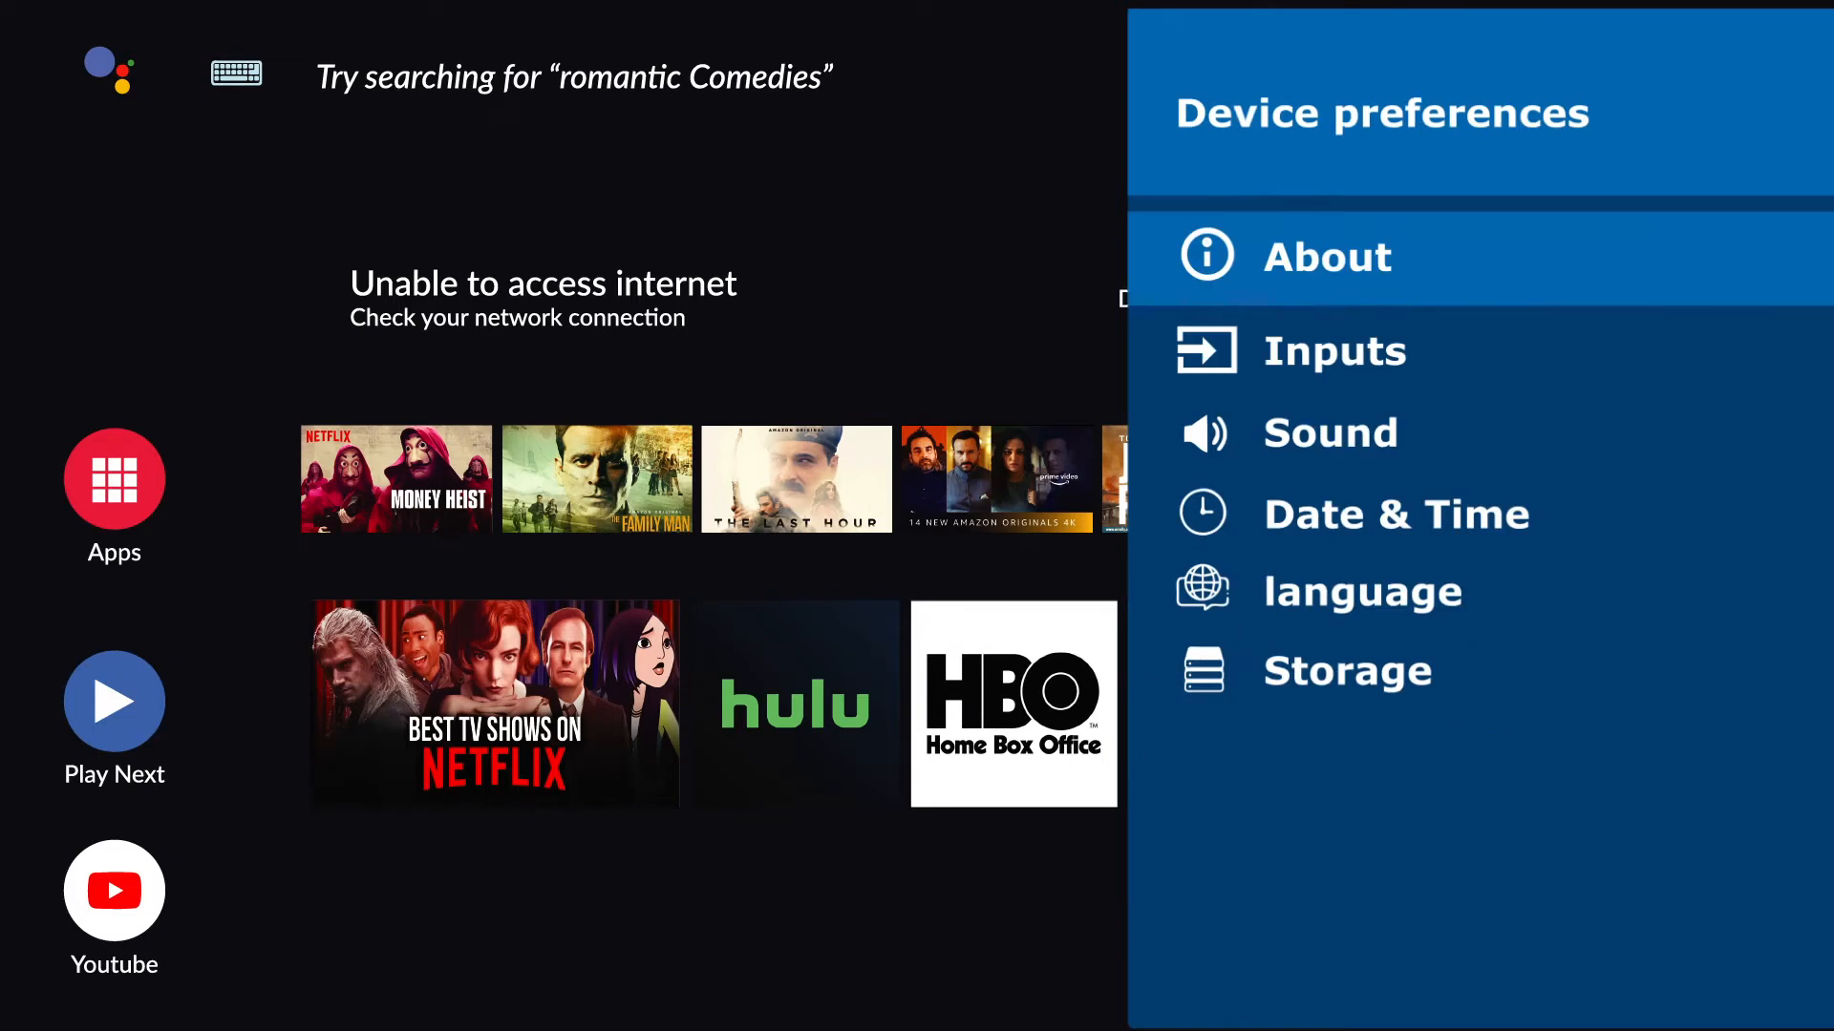
click(1326, 256)
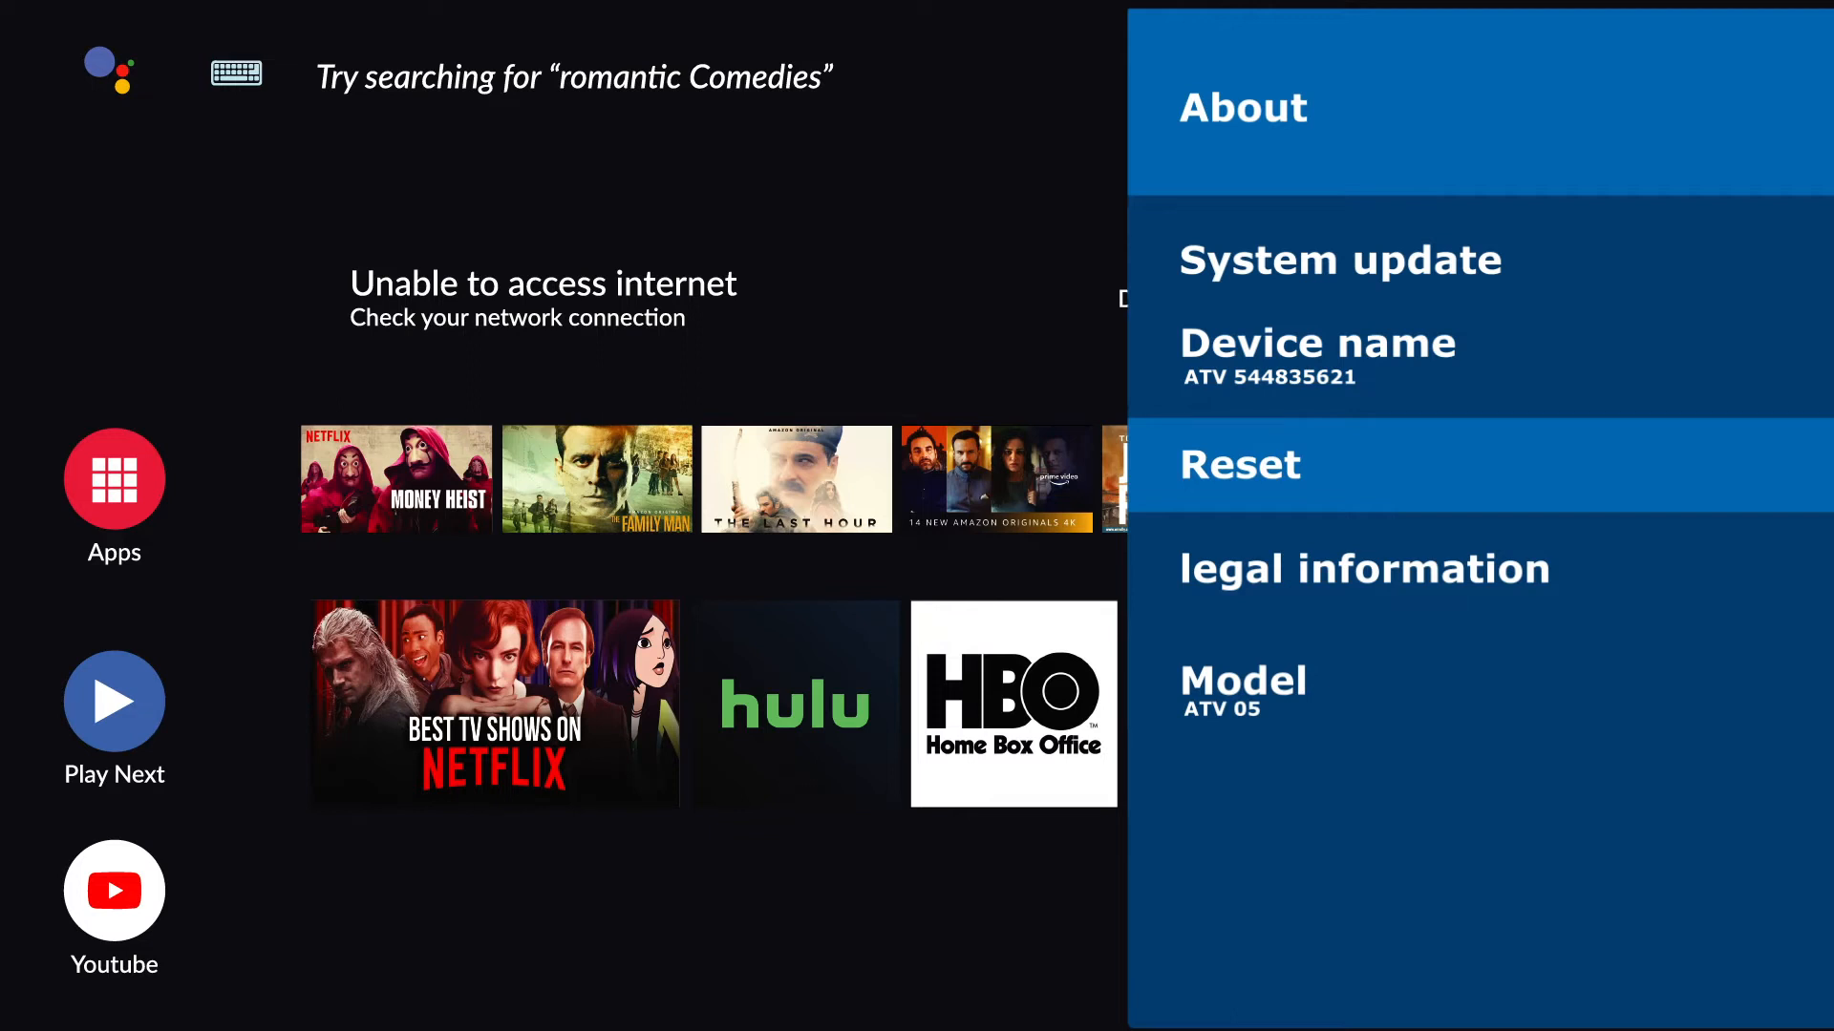
click(1239, 464)
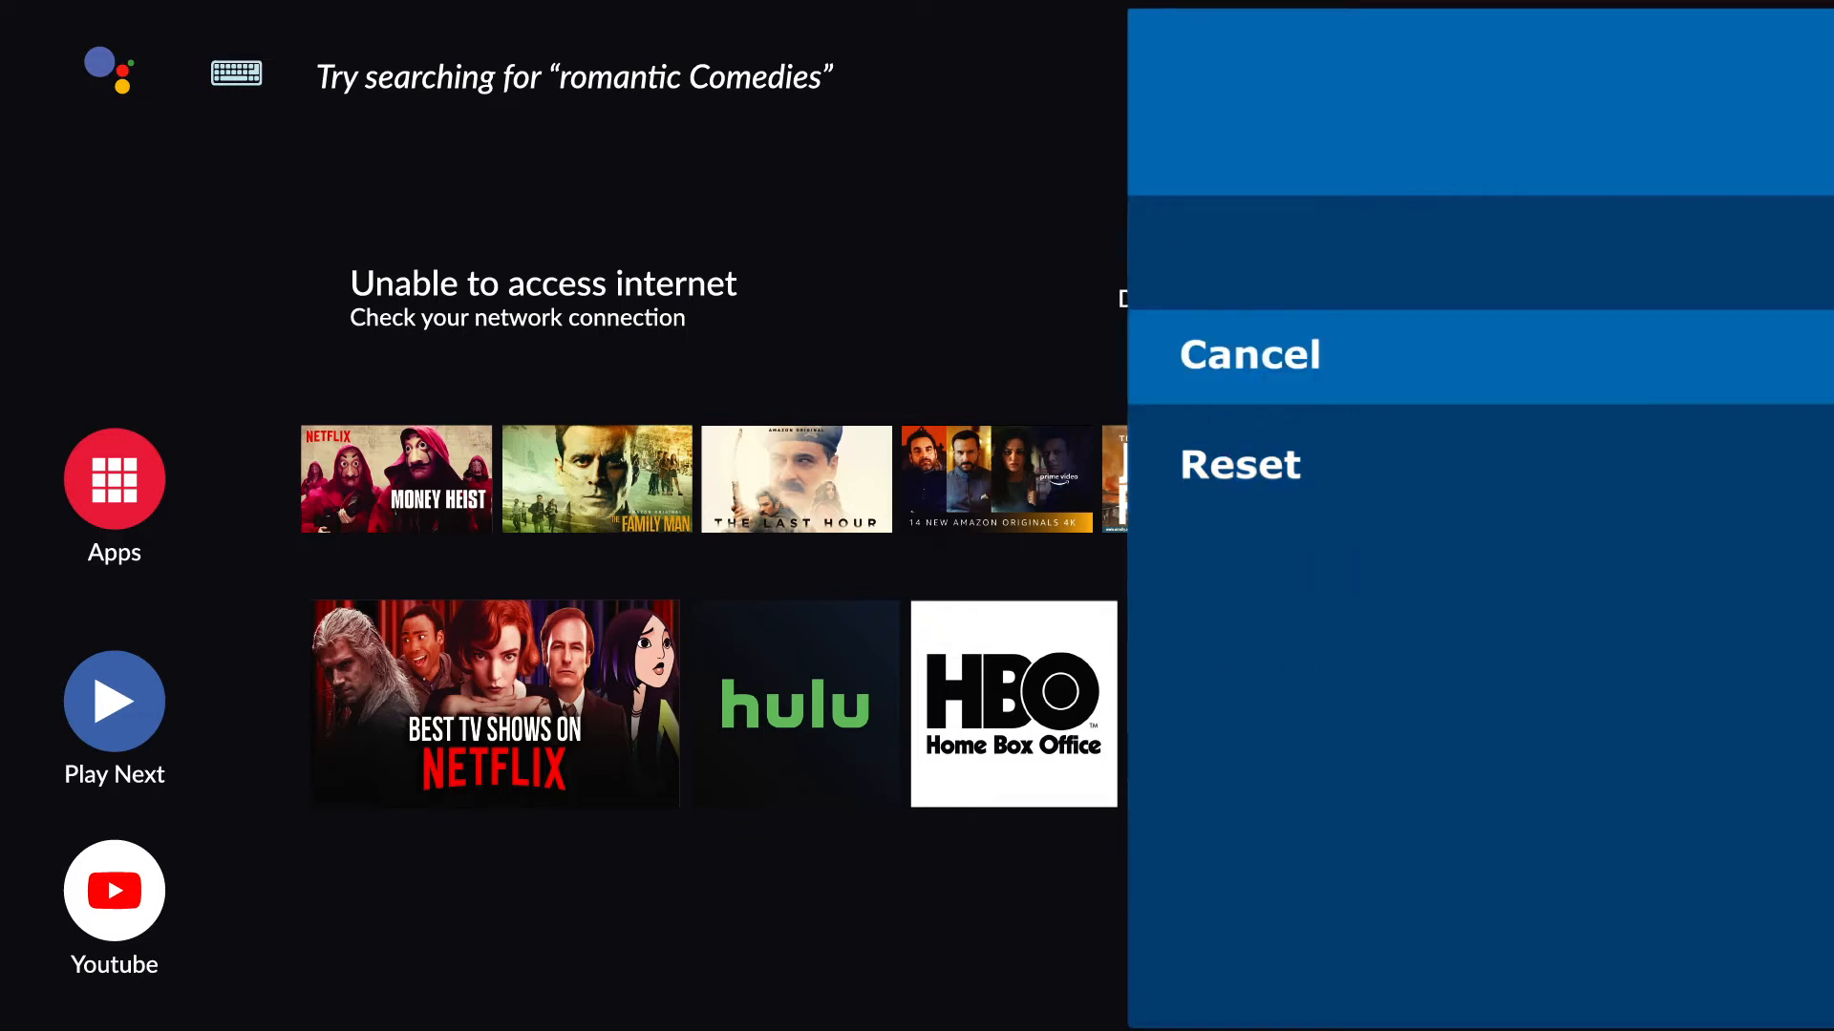